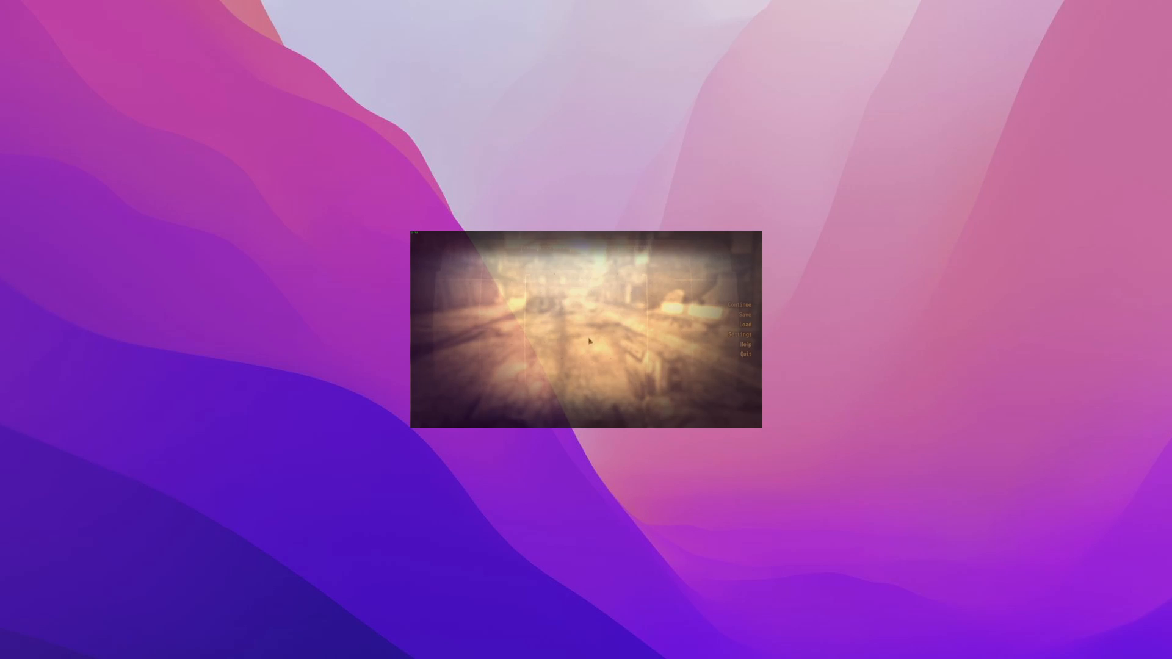
Quit Fallout: New Vegas from the pause menu, returning to its Steam library page.
{"action": "left_click", "coordinate": [745, 313]}
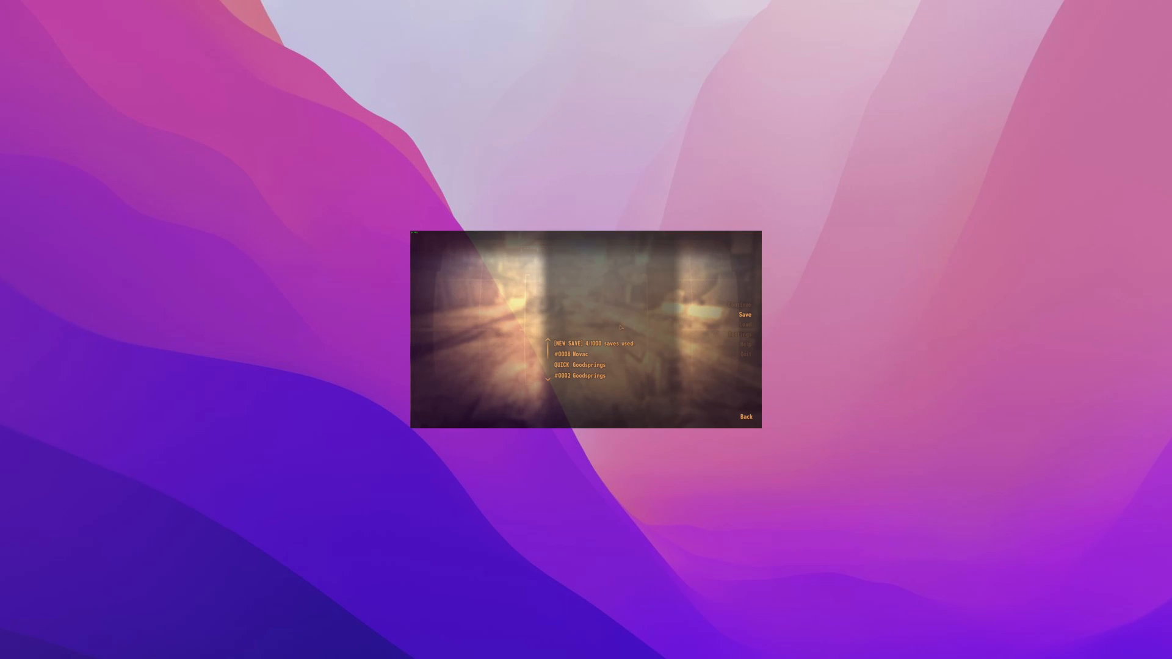
{"action": "left_click", "coordinate": [586, 345]}
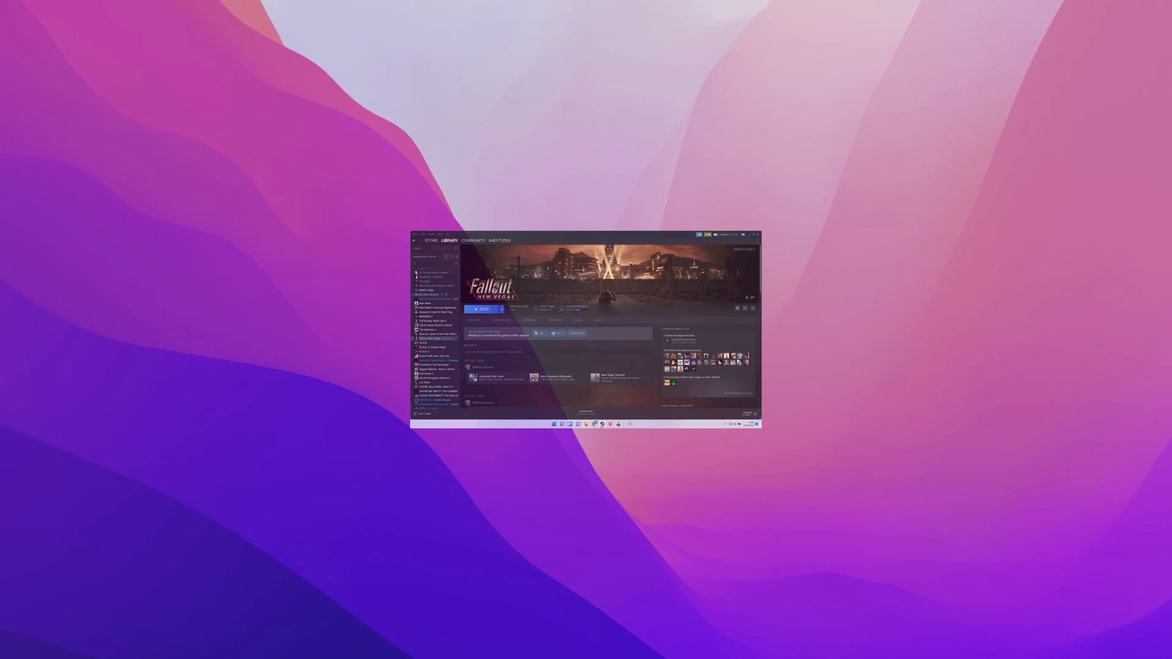
Bring up the Fallout: New Vegas context menu in the Steam library.
{"action": "right_click", "coordinate": [619, 425]}
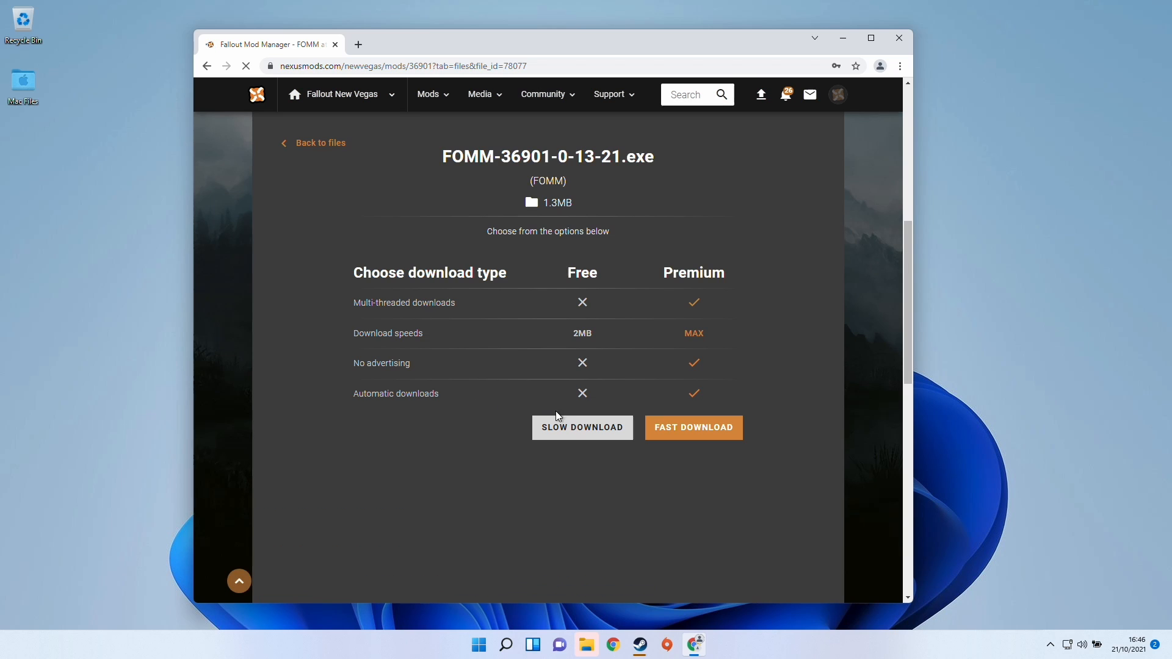
Start the free Slow Download of FOMM-36901-0-13-21.exe from Nexus Mods.
{"action": "left_click", "coordinate": [582, 427]}
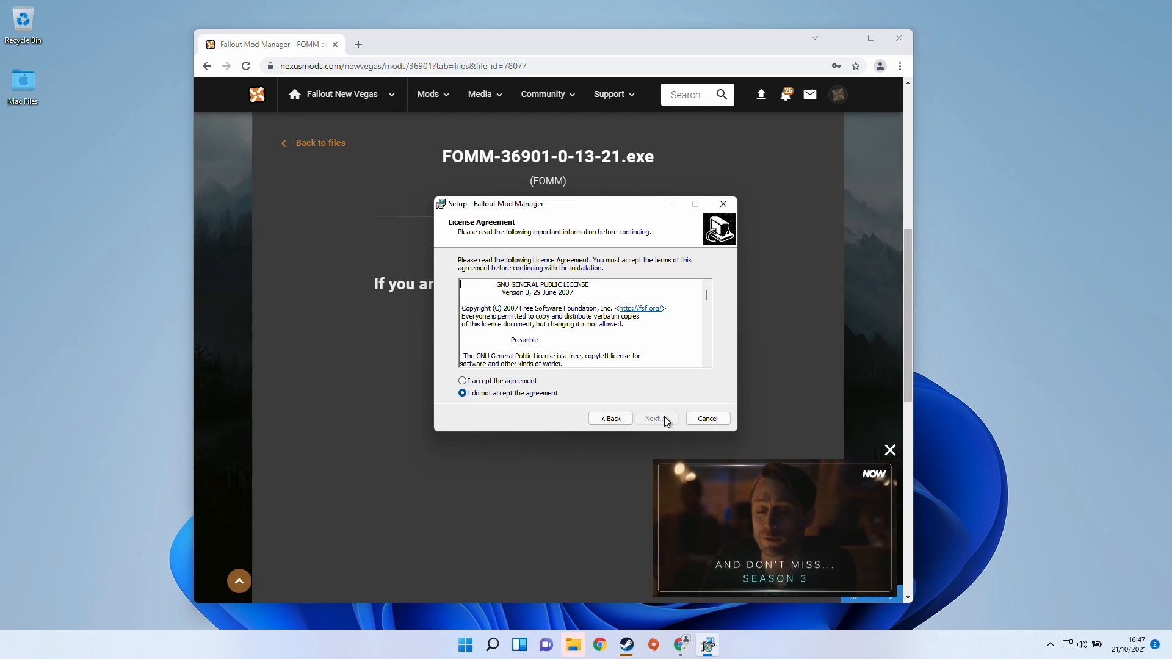
Accept the license, keep the default install folder and choose Fallout: New Vegas as the managed game.
{"action": "left_click", "coordinate": [656, 417]}
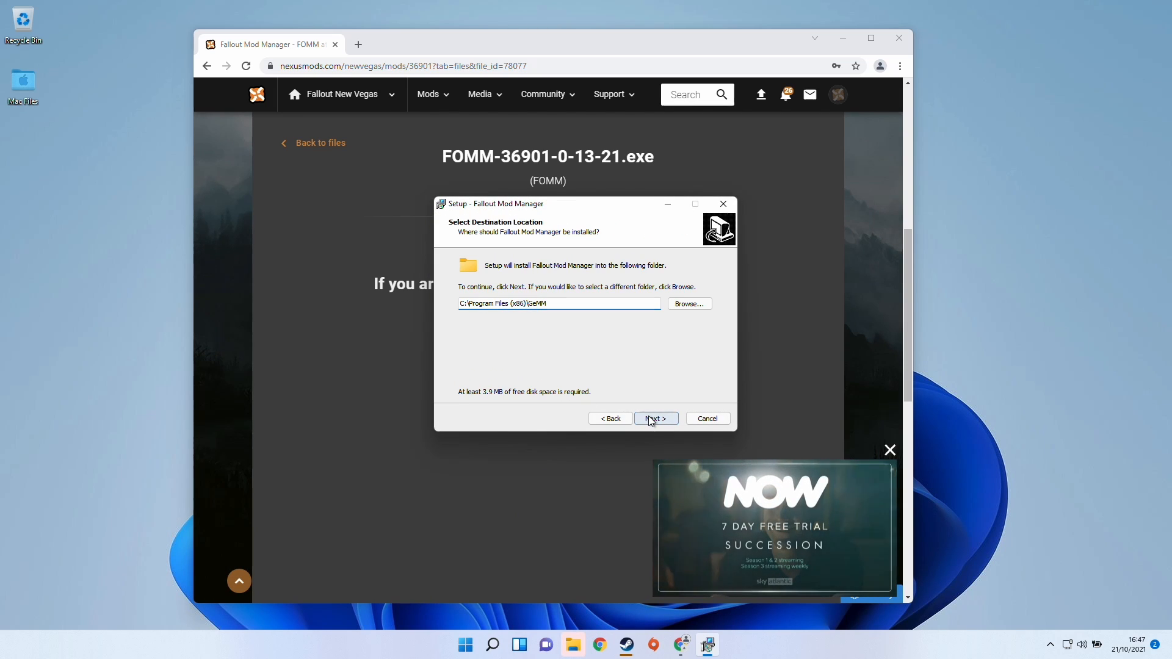
{"action": "left_click", "coordinate": [656, 417]}
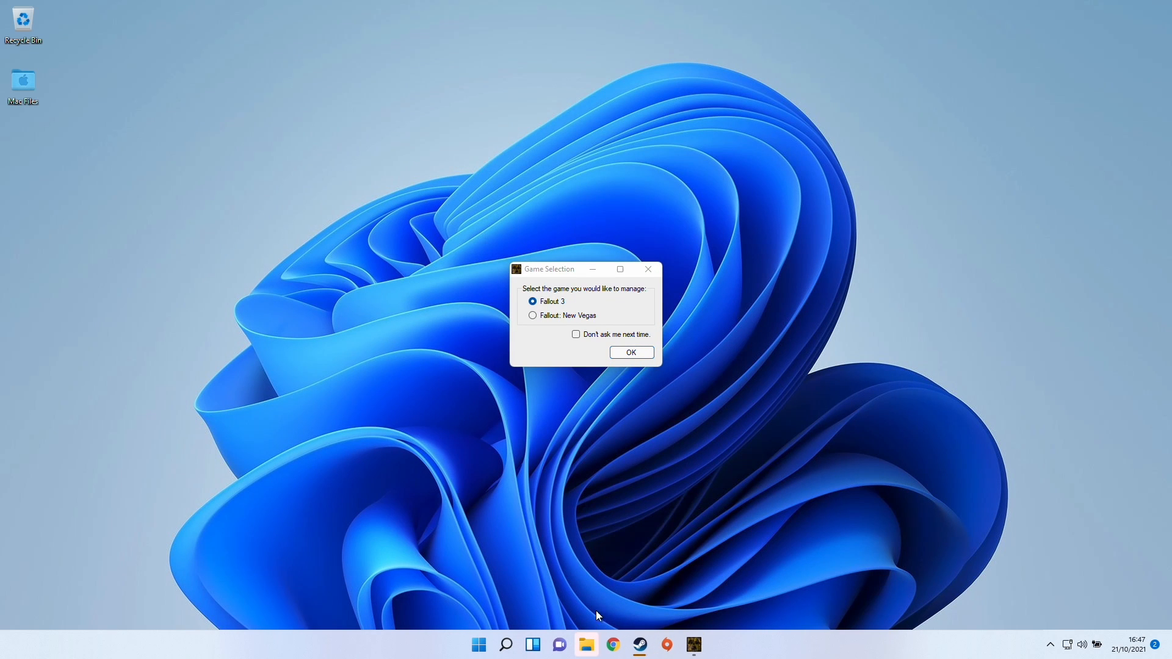
{"action": "left_click", "coordinate": [533, 315]}
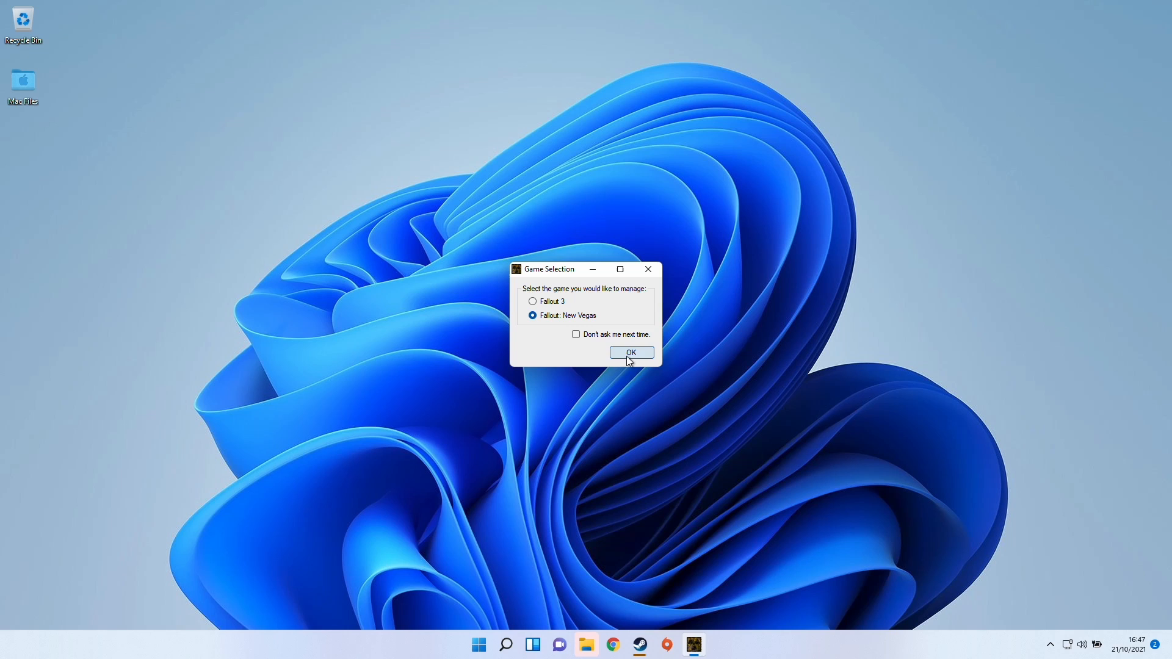
{"action": "left_click", "coordinate": [631, 352]}
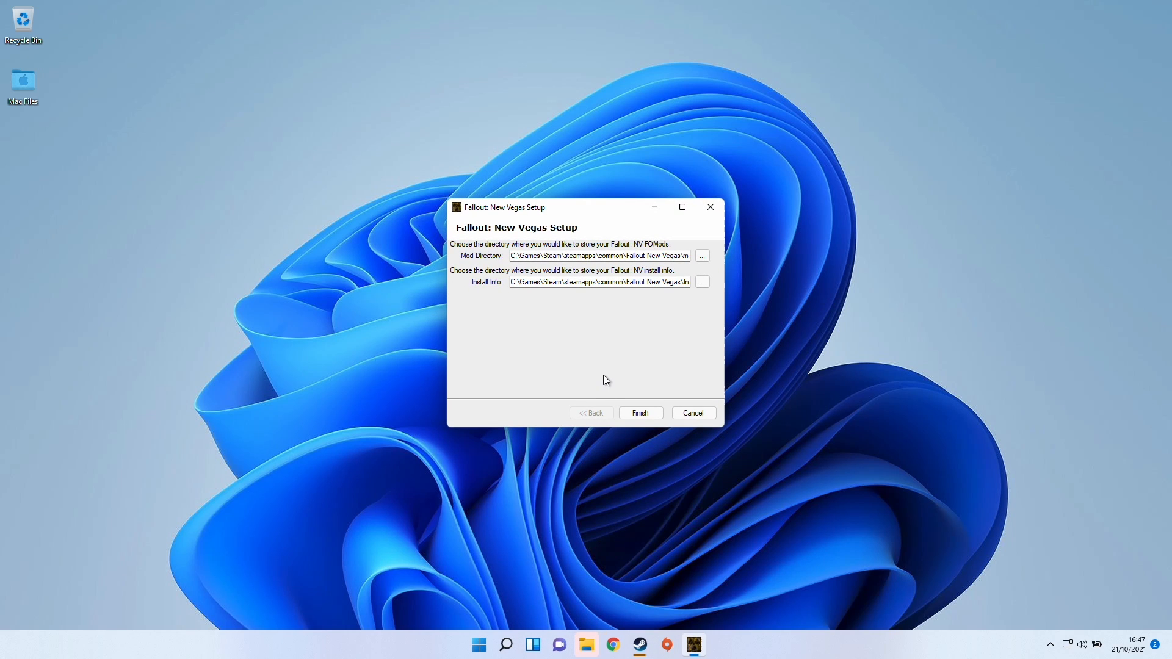
{"action": "mouse_move", "coordinate": [650, 422]}
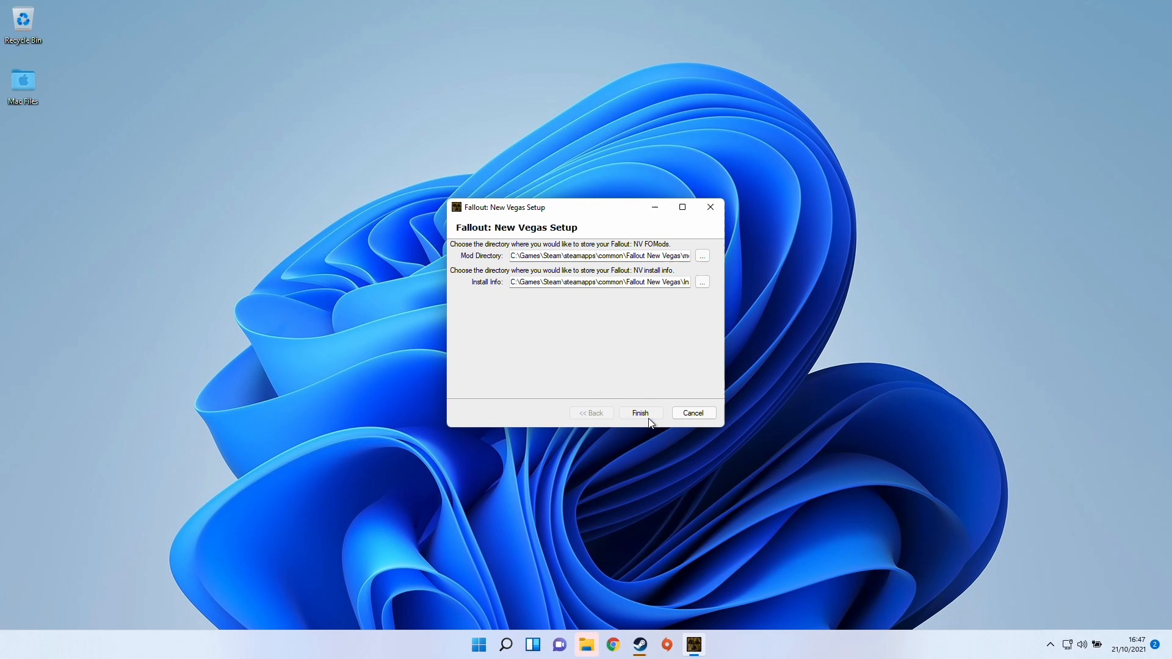
Finish setup with suggested directories, create the install info folder, unlock Fallout.ini and acknowledge the upgrade notice.
{"action": "left_click", "coordinate": [640, 412]}
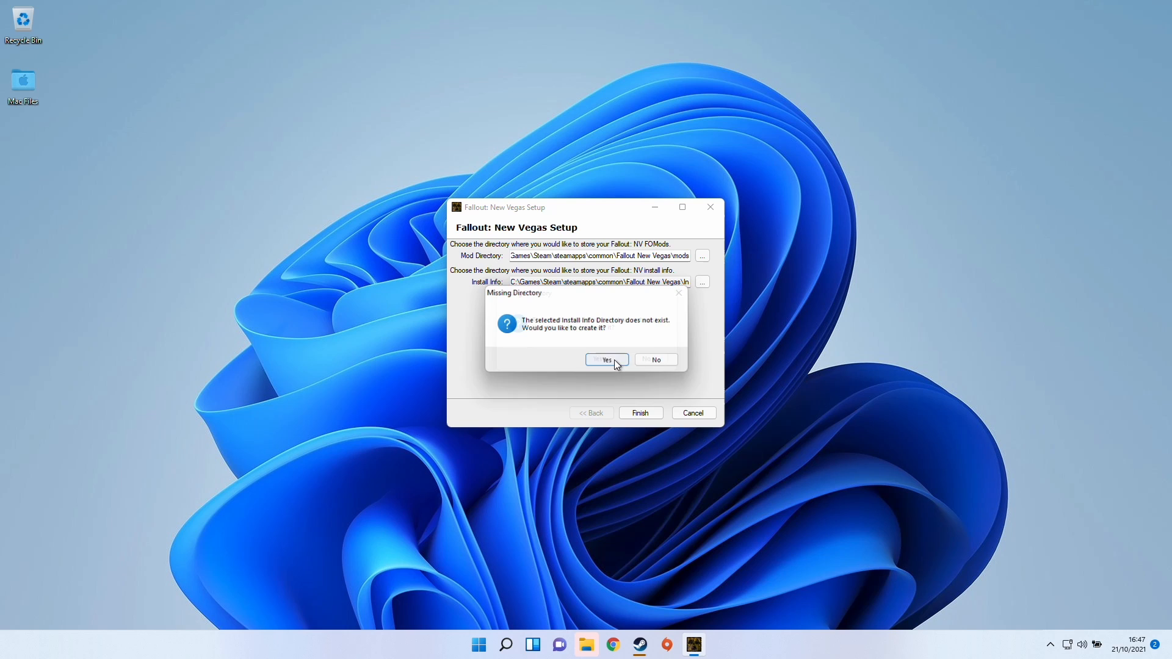
{"action": "left_click", "coordinate": [607, 359]}
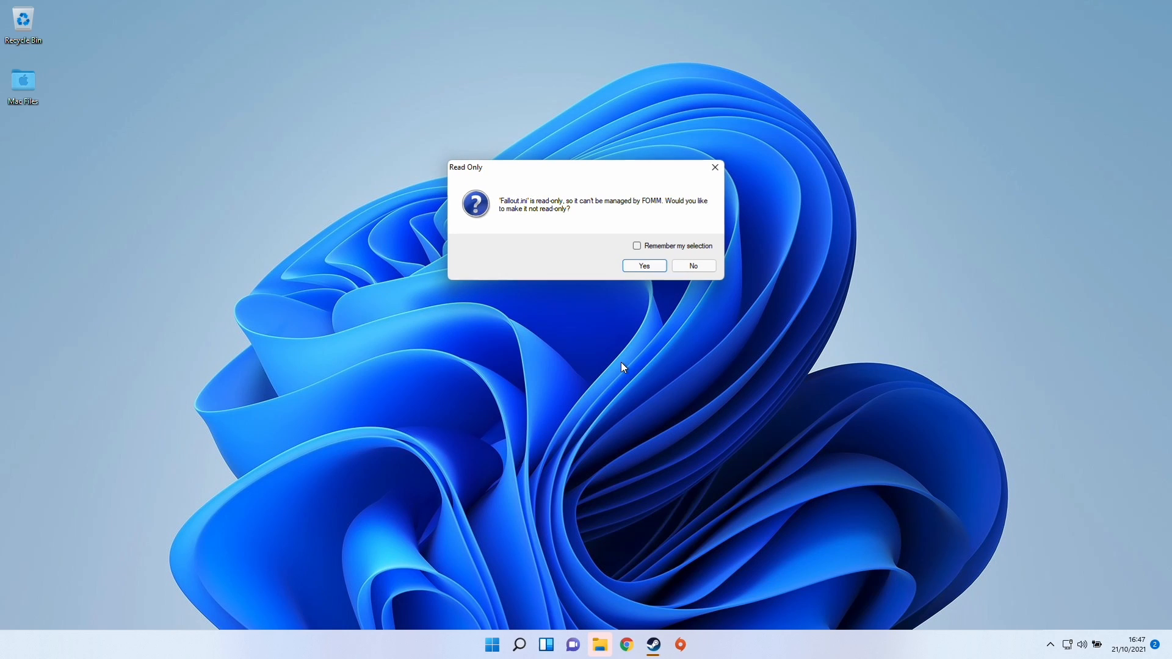
{"action": "left_click", "coordinate": [645, 267]}
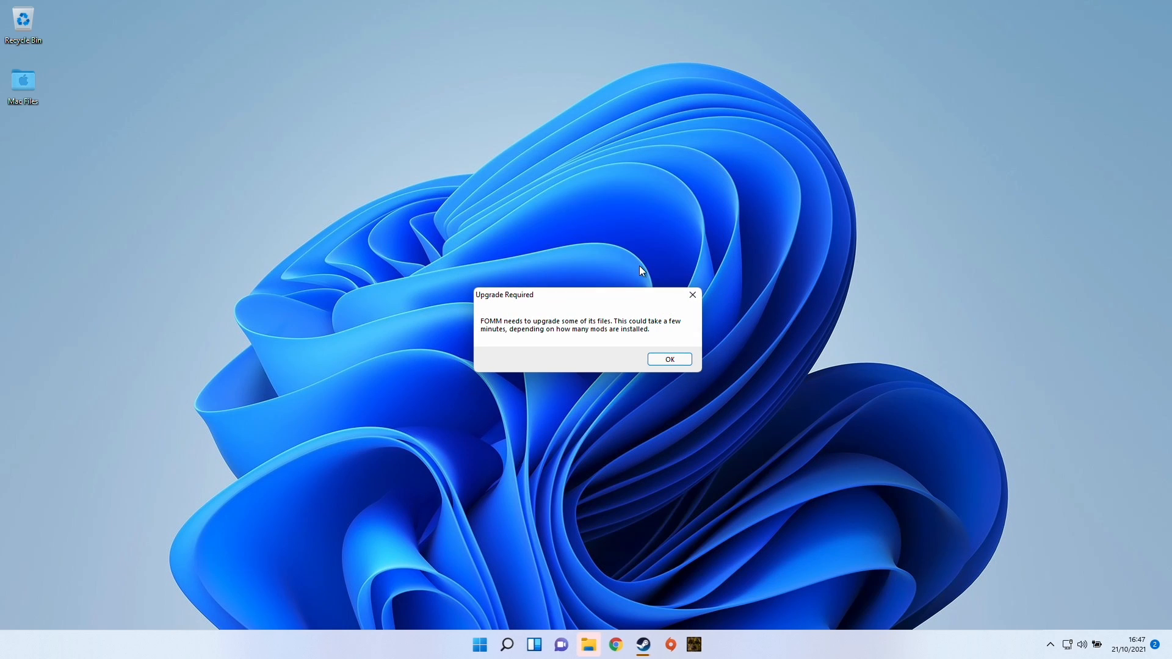
{"action": "left_click", "coordinate": [669, 359]}
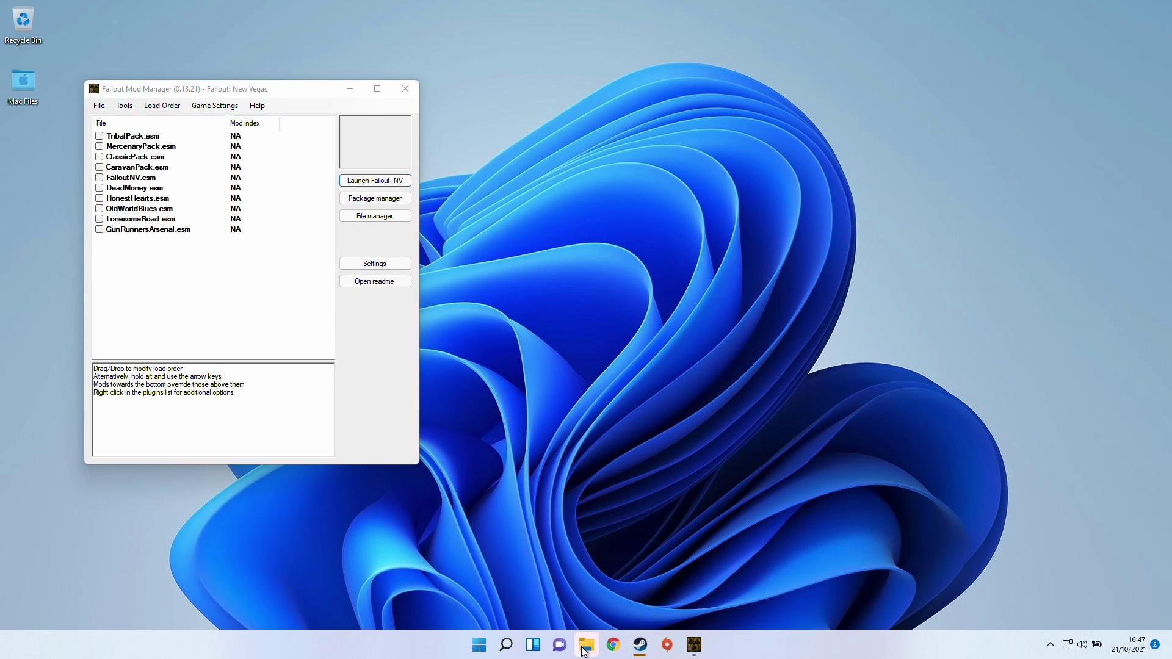
Browse to Documents > My Games > FalloutNV and bring up options for the Fallout configuration file.
{"action": "left_click", "coordinate": [586, 644]}
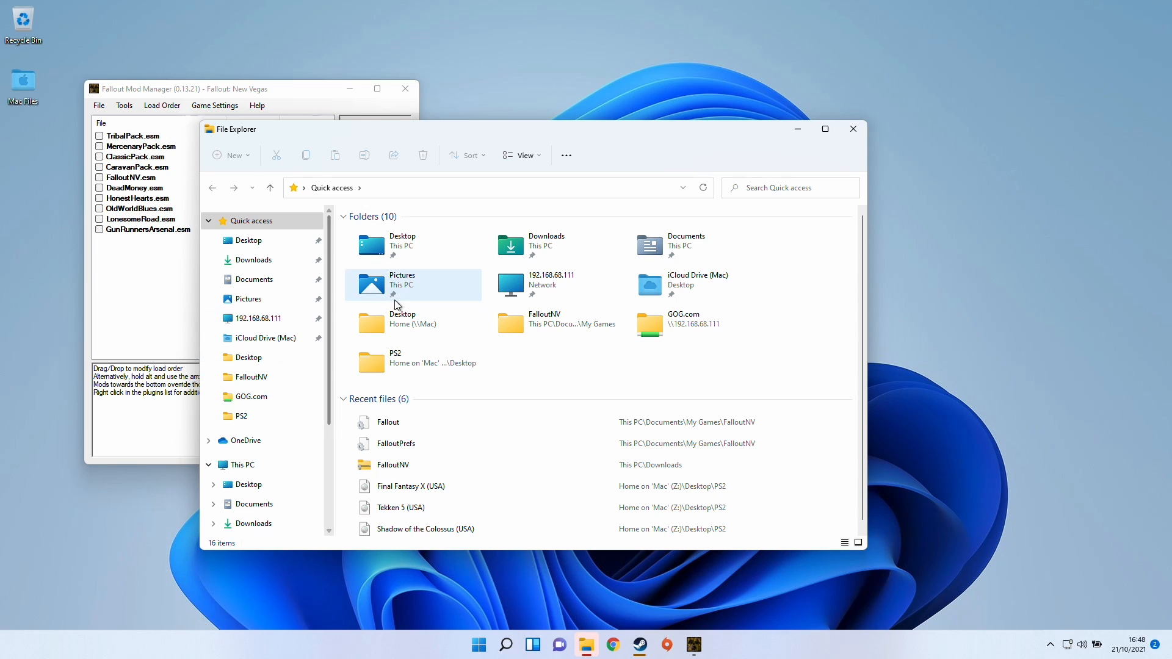
{"action": "left_click", "coordinate": [687, 246]}
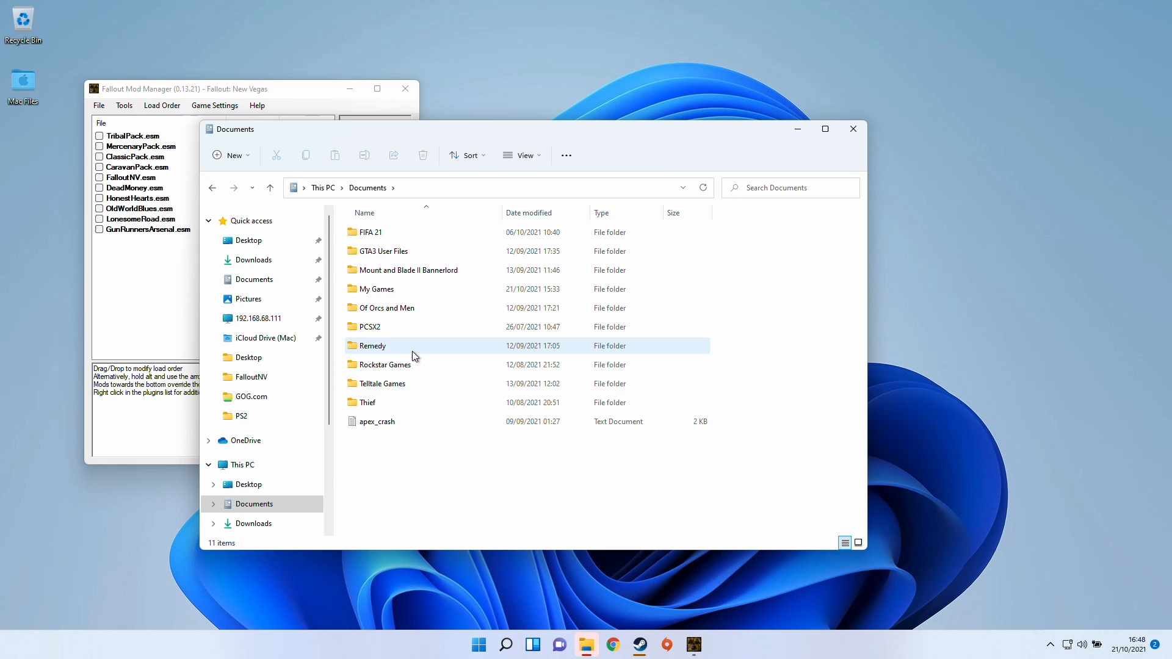
{"action": "double_click", "coordinate": [376, 288]}
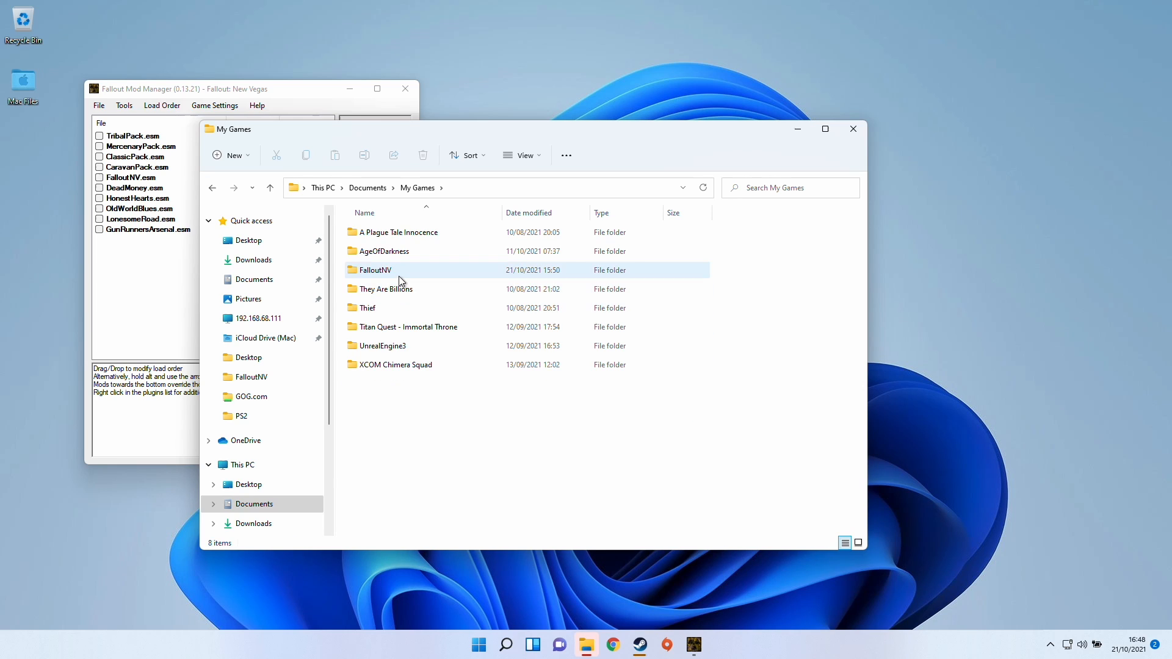
{"action": "double_click", "coordinate": [376, 270]}
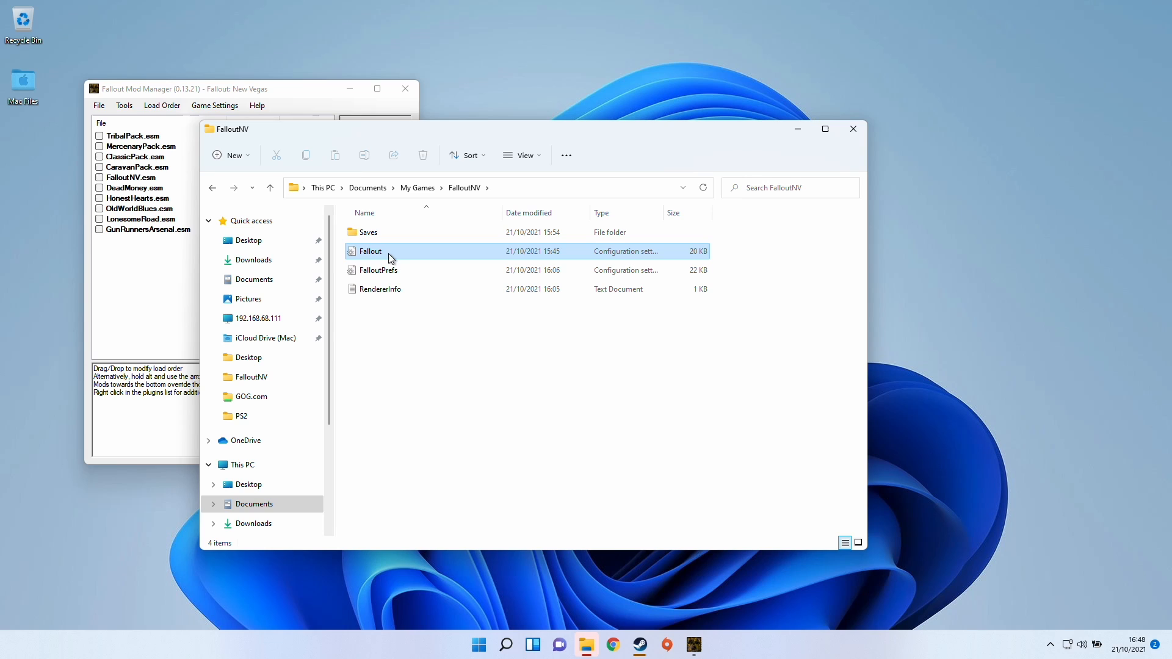
{"action": "right_click", "coordinate": [370, 251]}
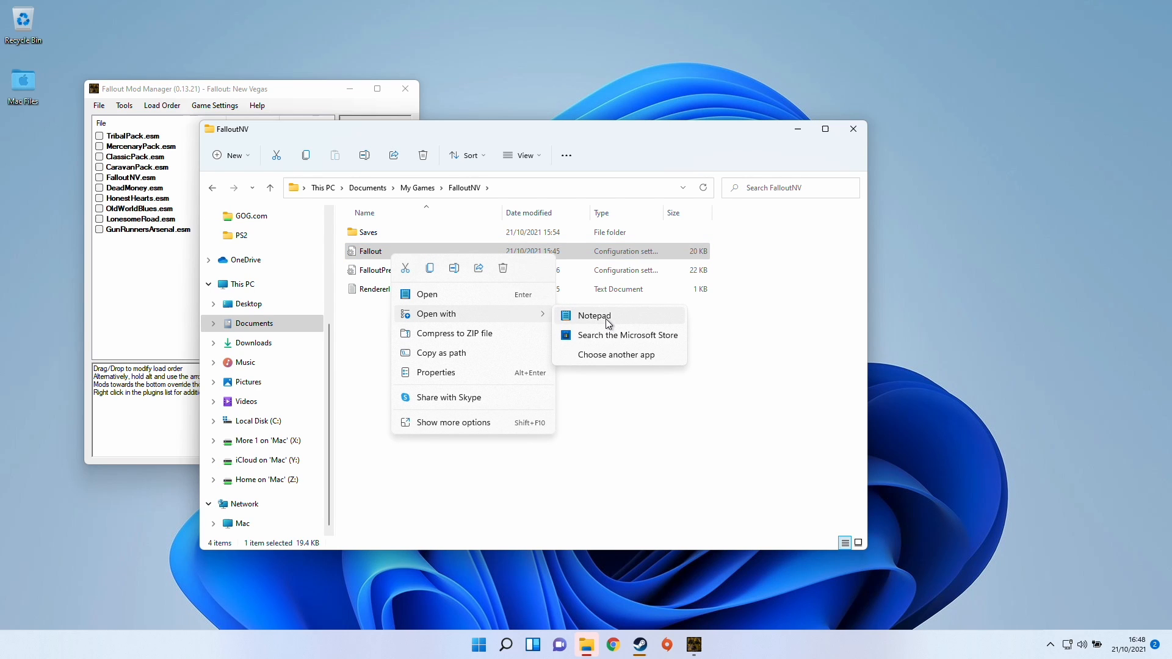
Edit Fallout.ini in Notepad so bUseWaterShader=0 and save it.
{"action": "left_click", "coordinate": [594, 315]}
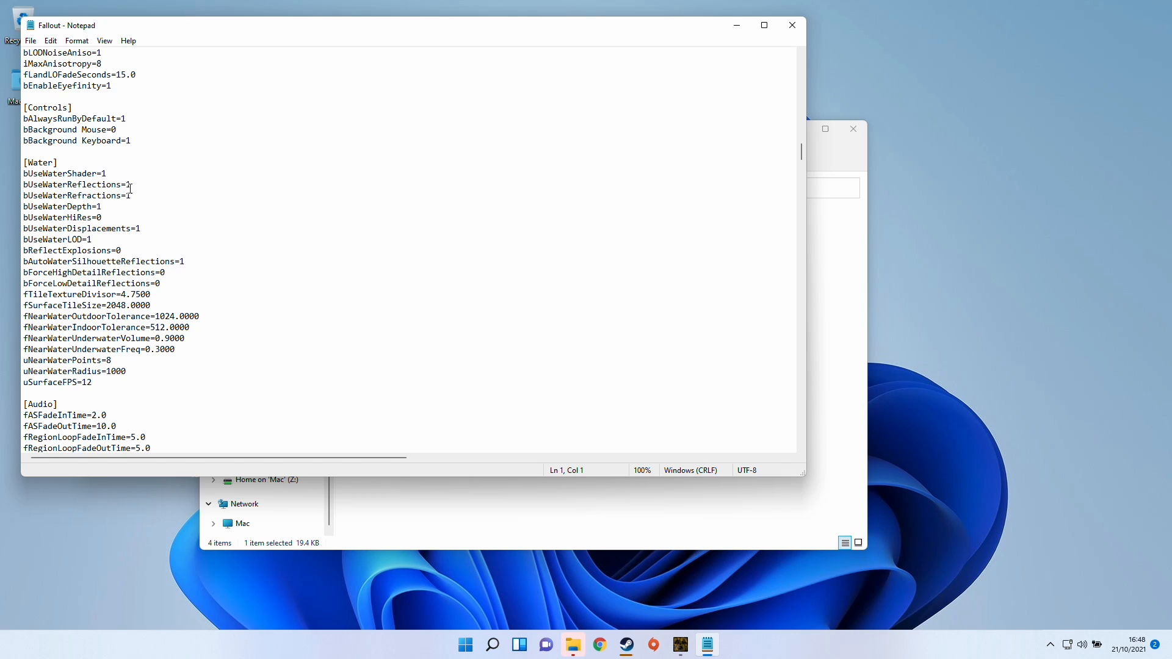
{"action": "left_click", "coordinate": [89, 174]}
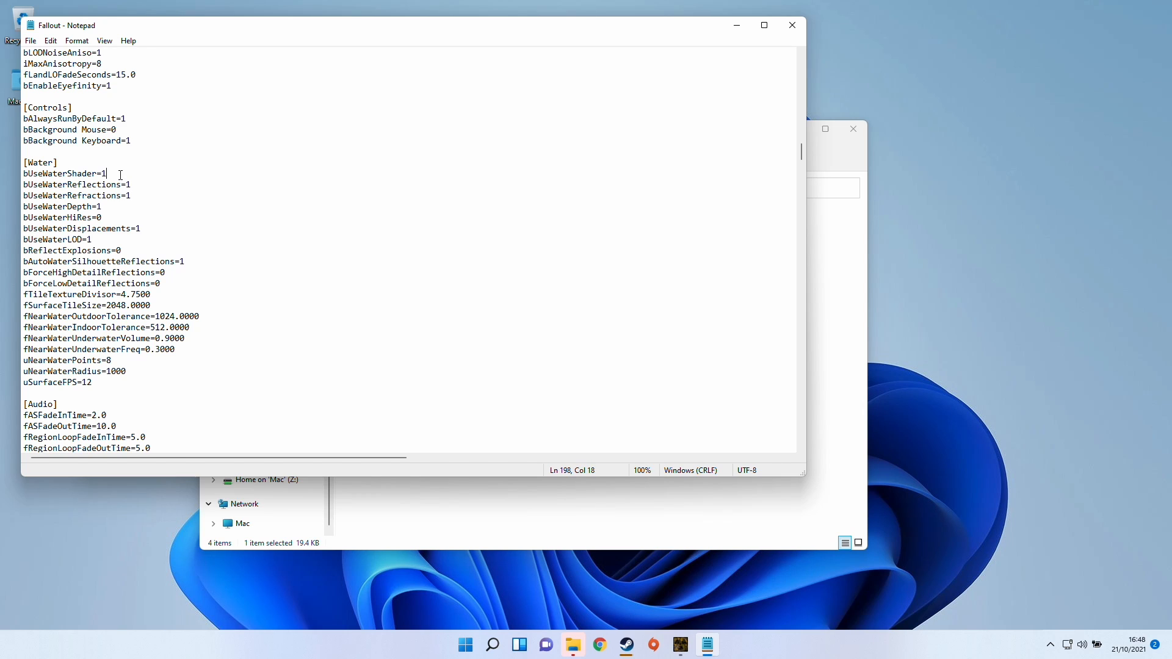
{"action": "mouse_move", "coordinate": [125, 173]}
{"action": "type", "text": "0"}
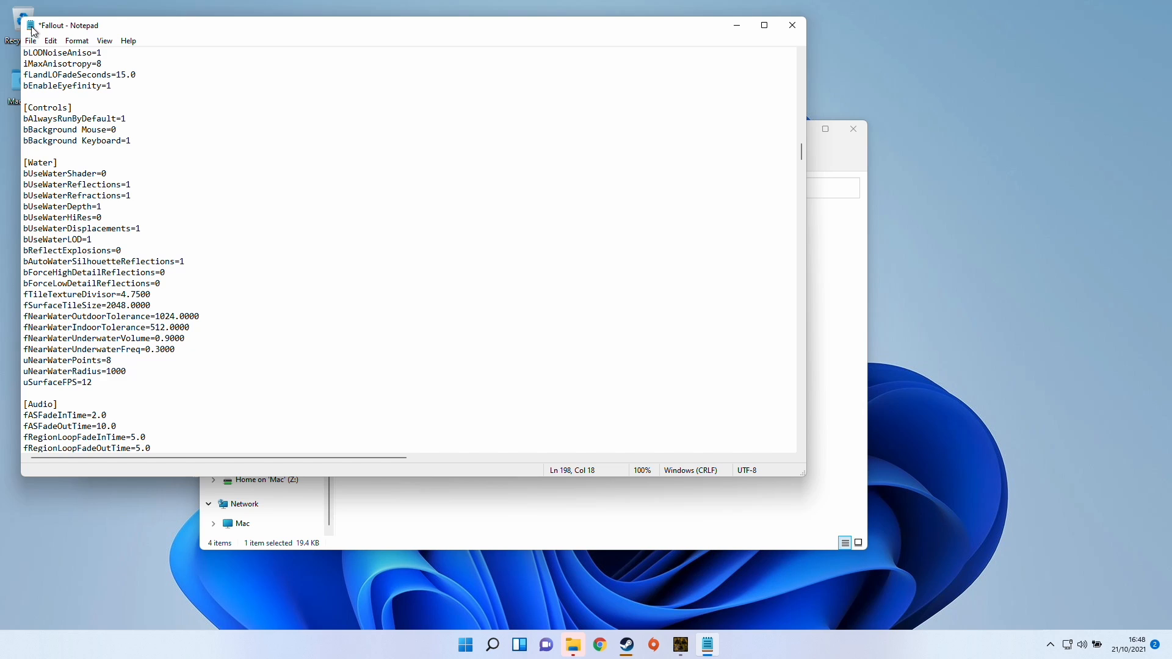
{"action": "key", "text": "ctrl+s"}
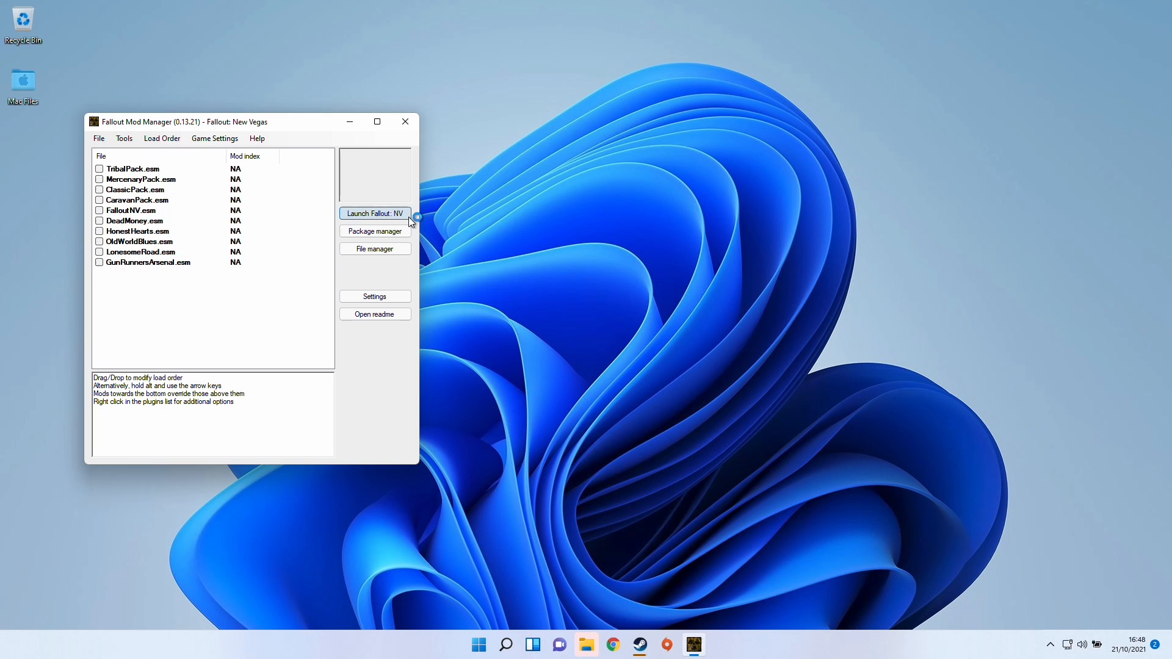
Launch Fallout: New Vegas via the Launch Fallout: NV button.
{"action": "left_click", "coordinate": [375, 213]}
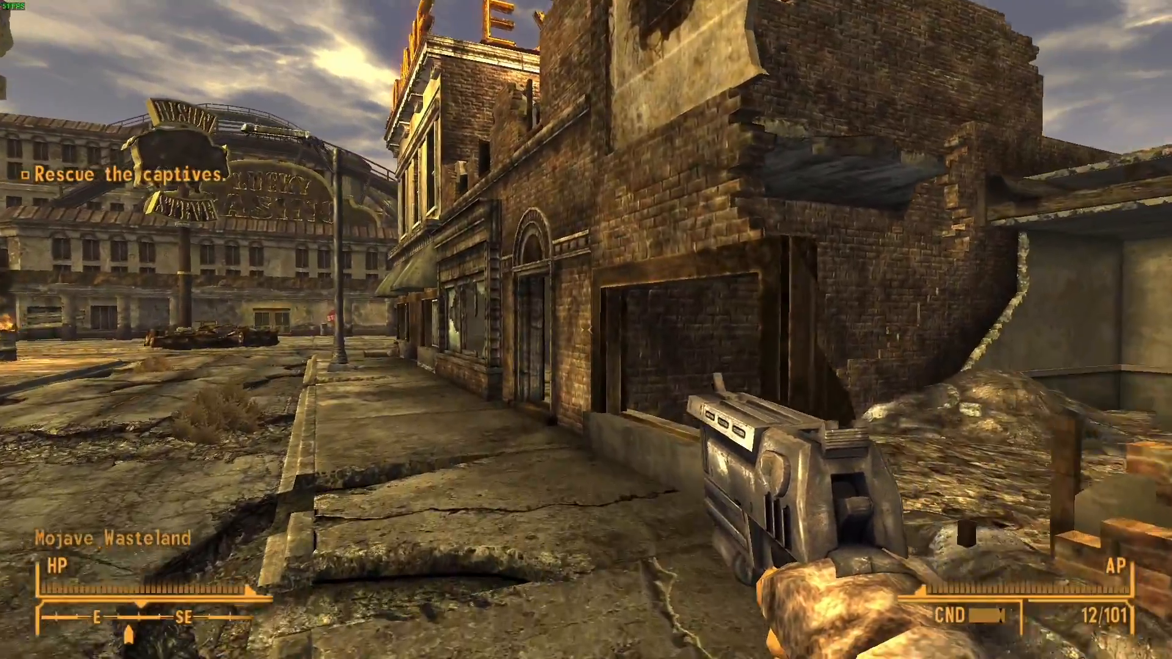
{"action": "mouse_move", "coordinate": [586, 330]}
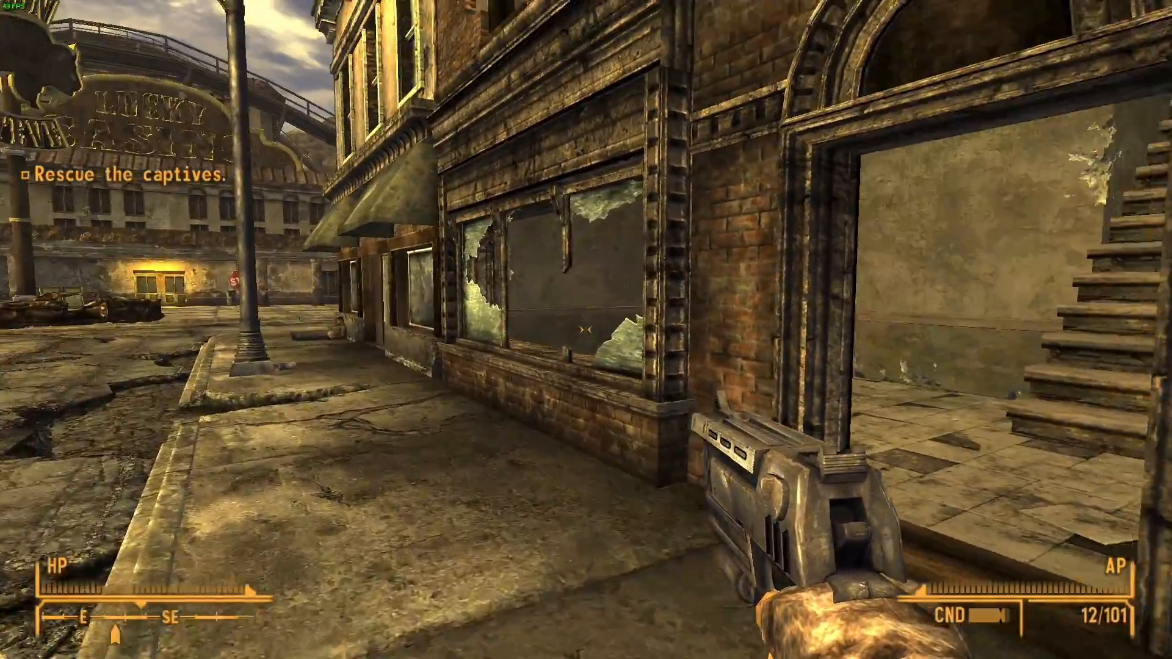